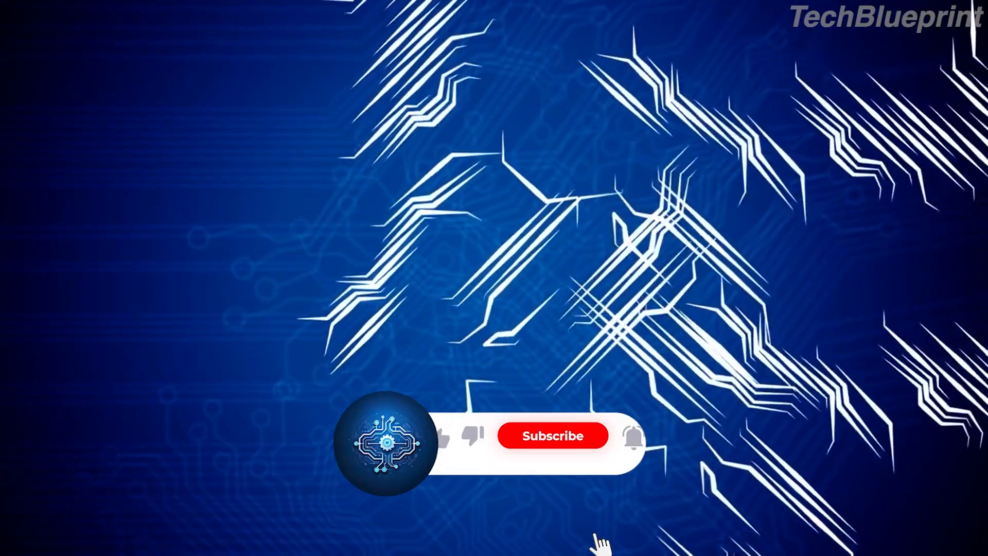
{"action": "left_click", "coordinate": [552, 435]}
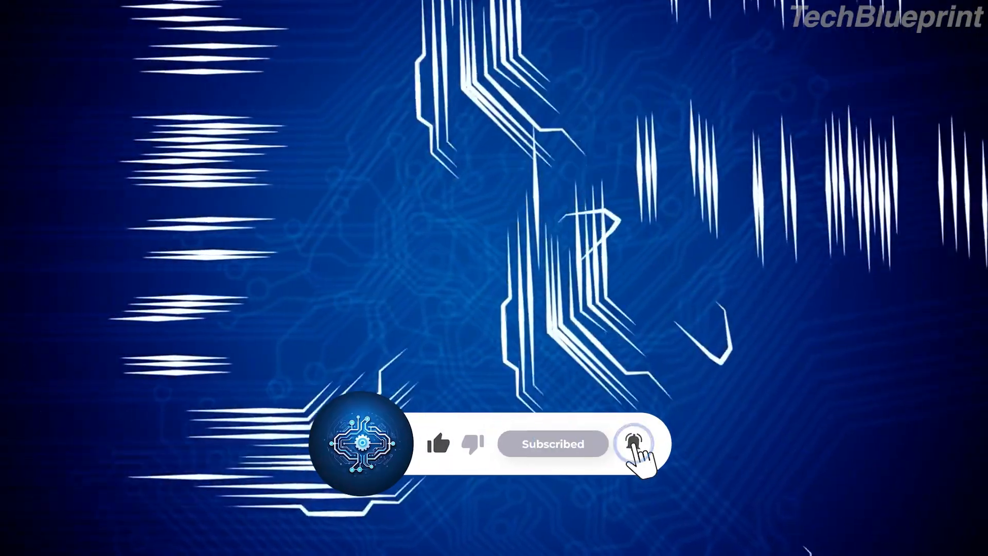